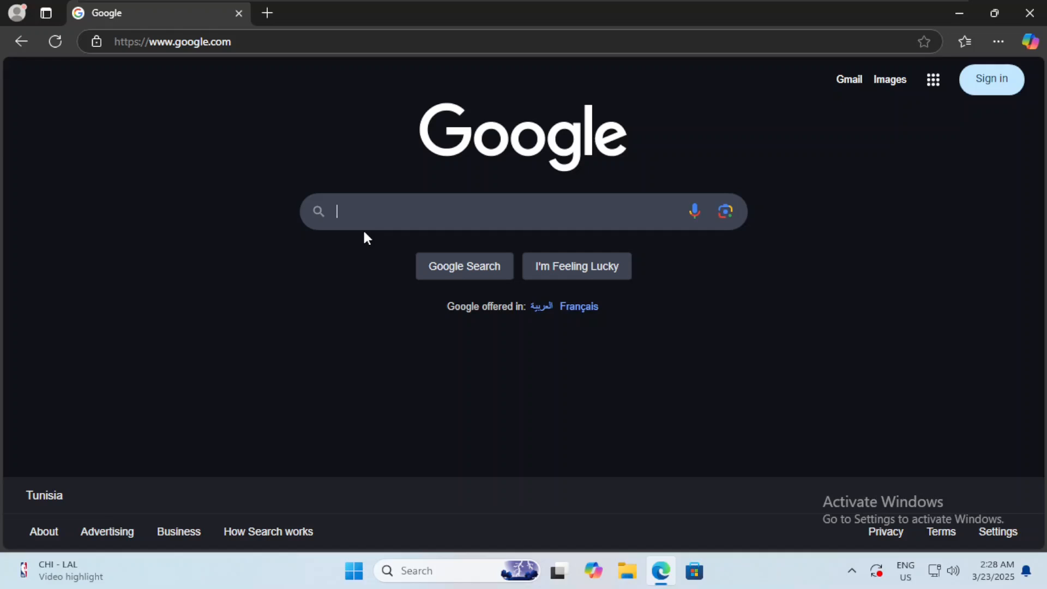
# - Search Google for 'libre office' and show the results
pyautogui.write('libre of')
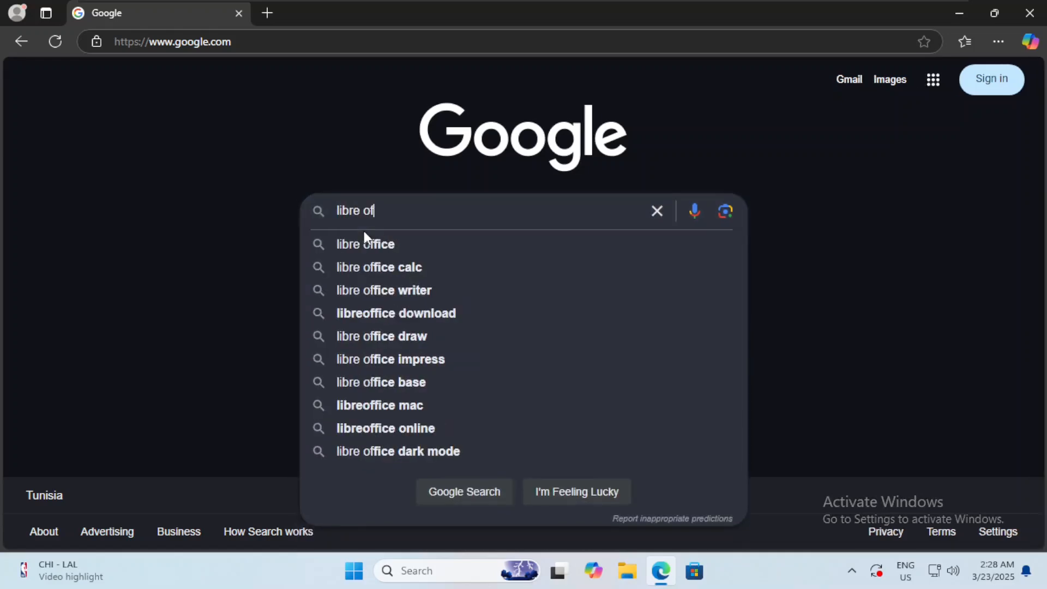
pyautogui.write('fice')
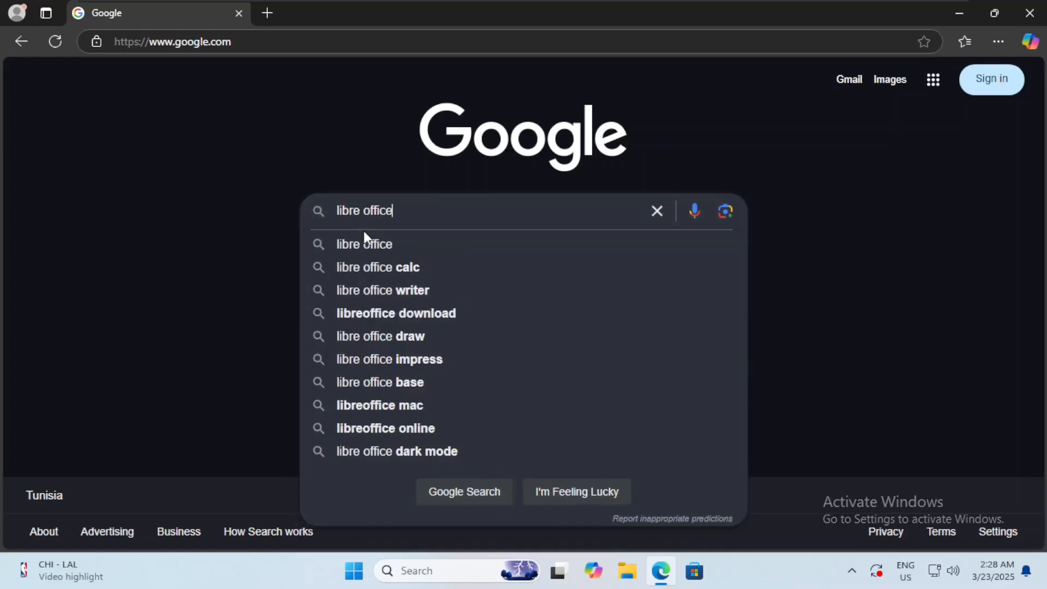
pyautogui.press('Enter')
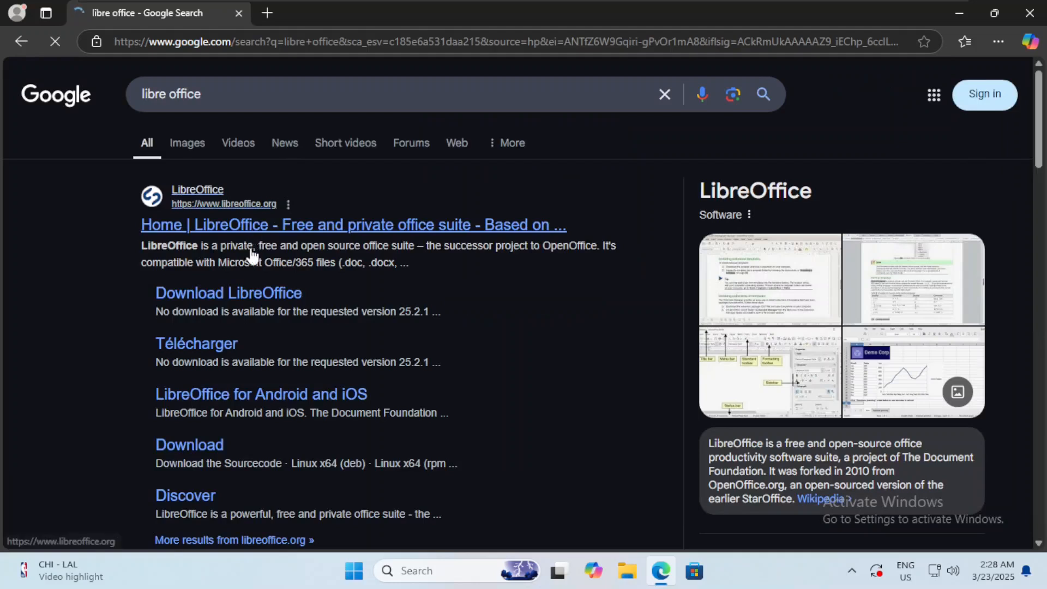
pyautogui.moveTo(228, 292)
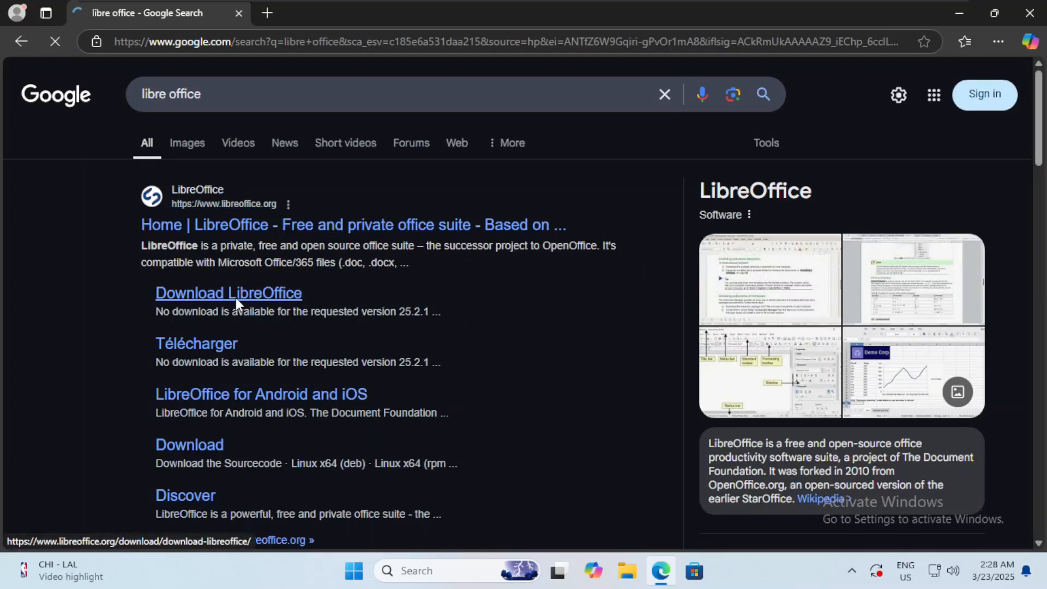
# - Download the LibreOffice 25.2.1 Windows 64-bit installer and view it in Edge's downloads
pyautogui.click(228, 292)
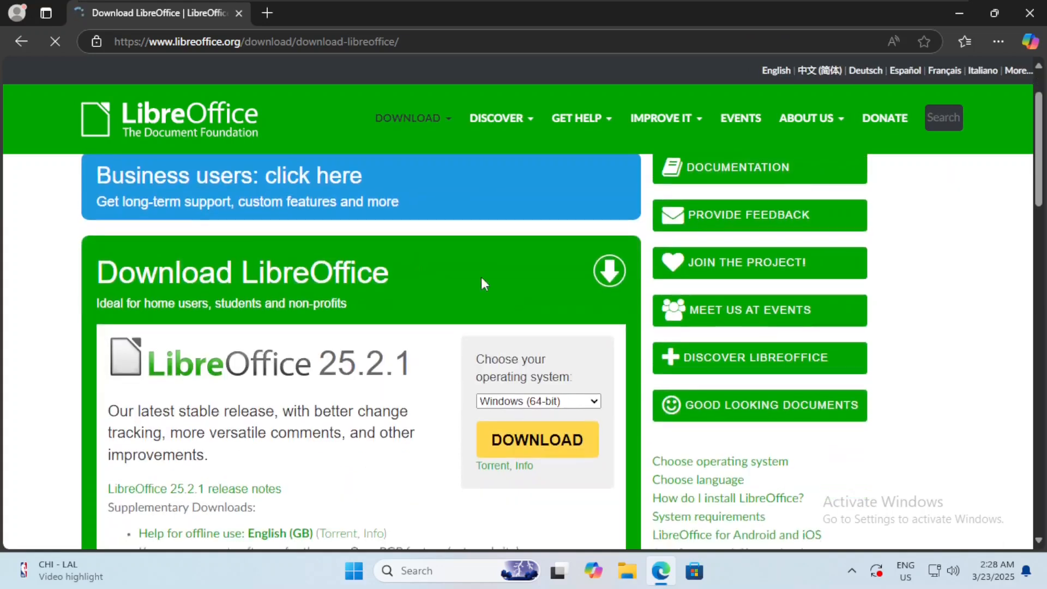
pyautogui.scroll(-3)
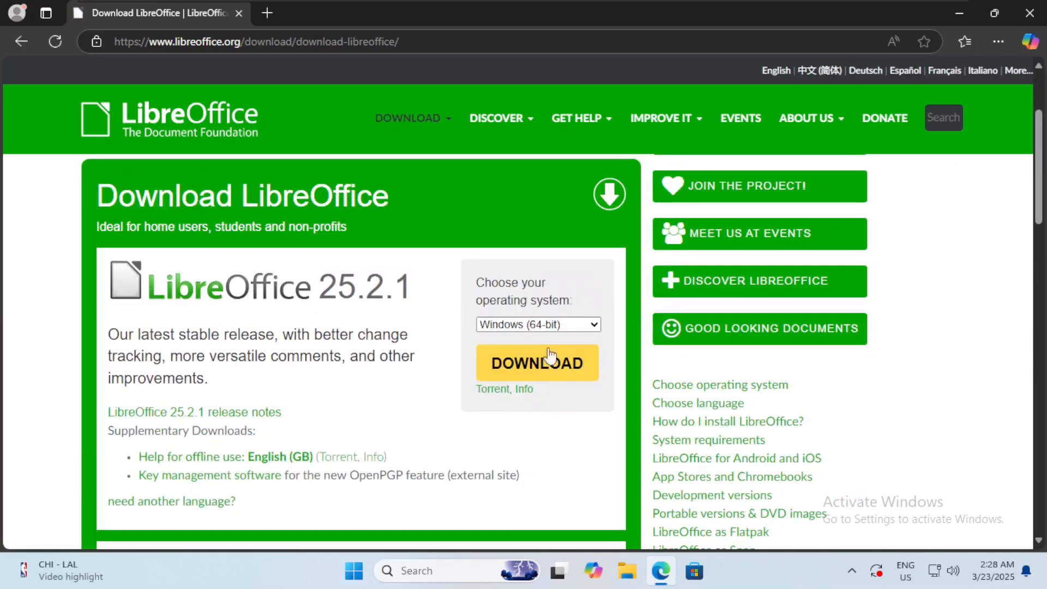
pyautogui.moveTo(518, 370)
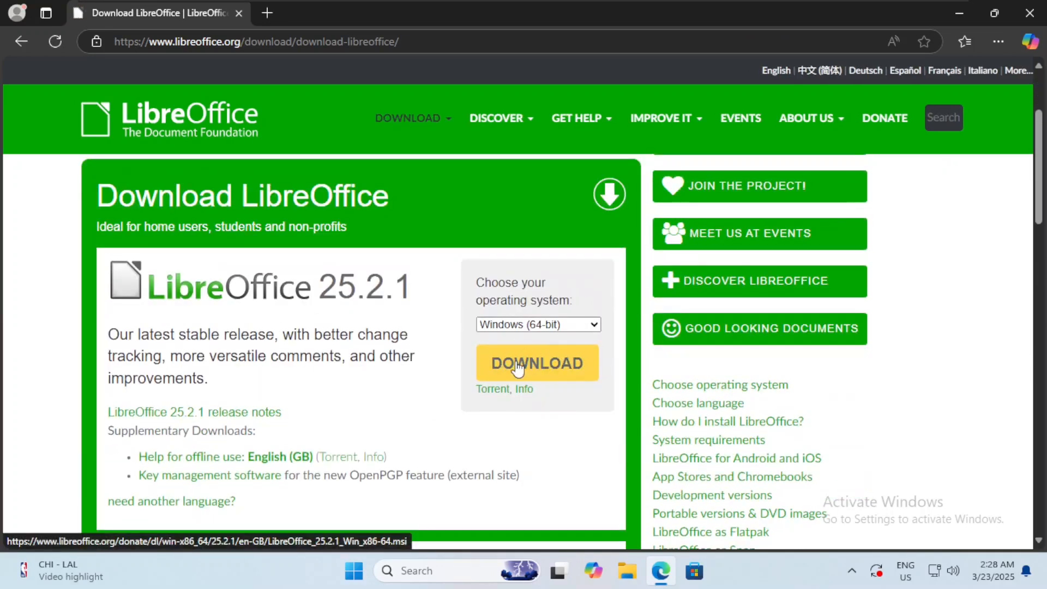
pyautogui.click(537, 363)
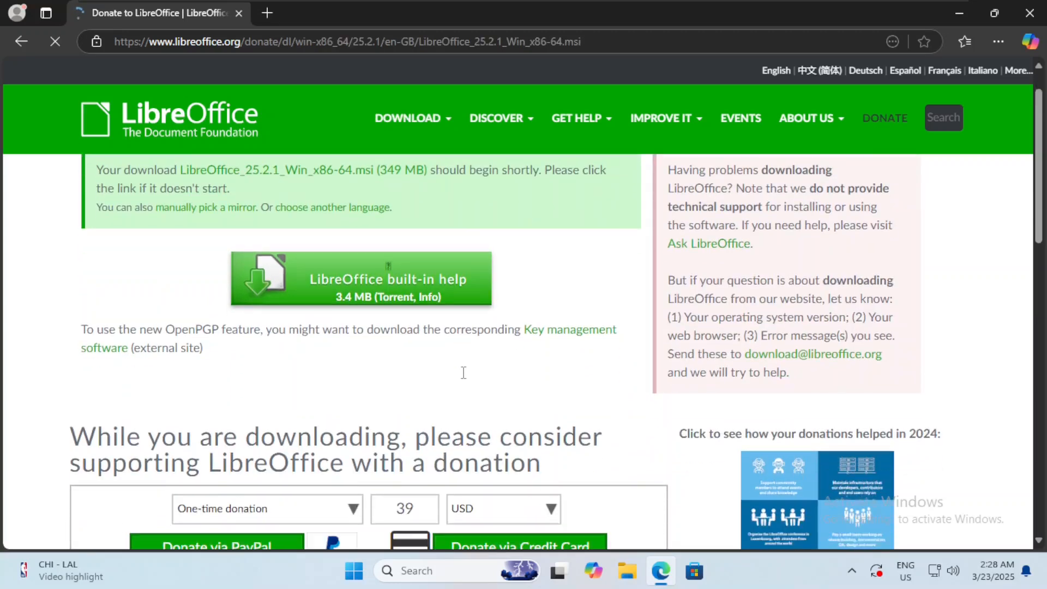
pyautogui.scroll(-3)
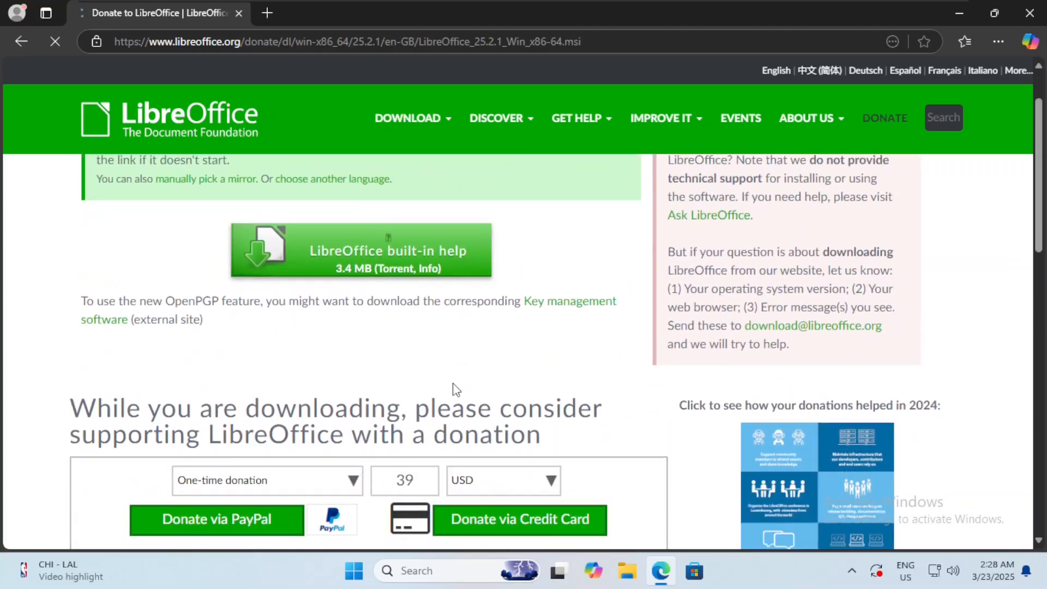
pyautogui.scroll(-3)
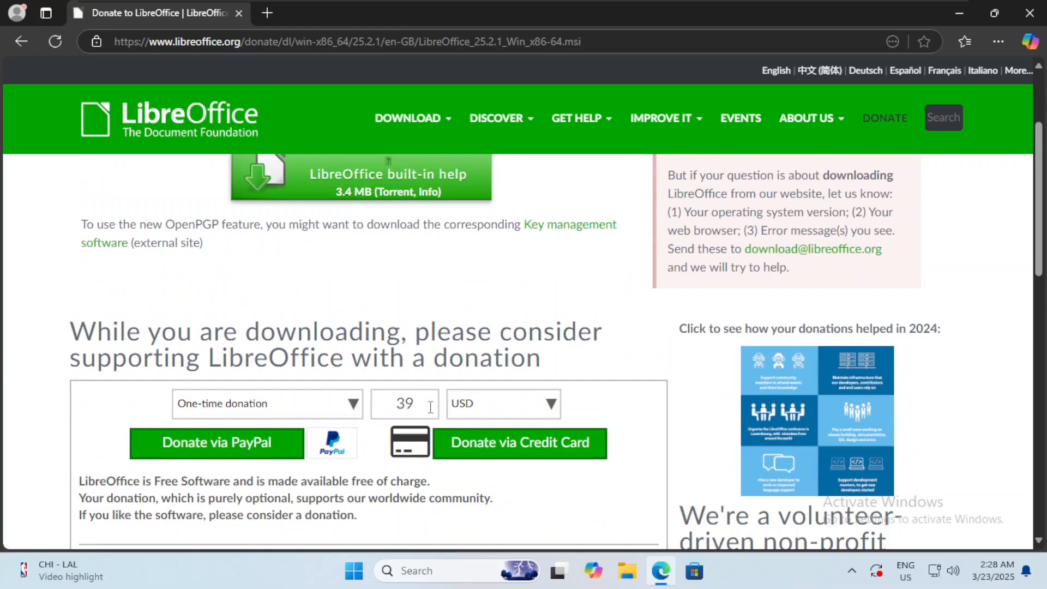
pyautogui.click(964, 42)
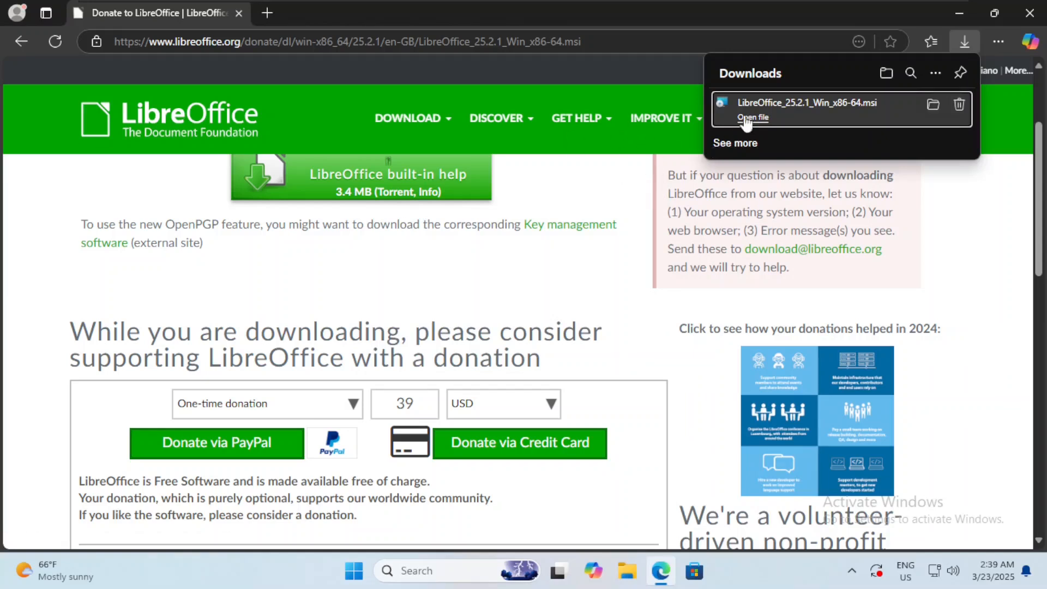
# - Open LibreOffice_25.2.1_Win_x86-64.msi from Edge's Downloads panel
pyautogui.click(753, 117)
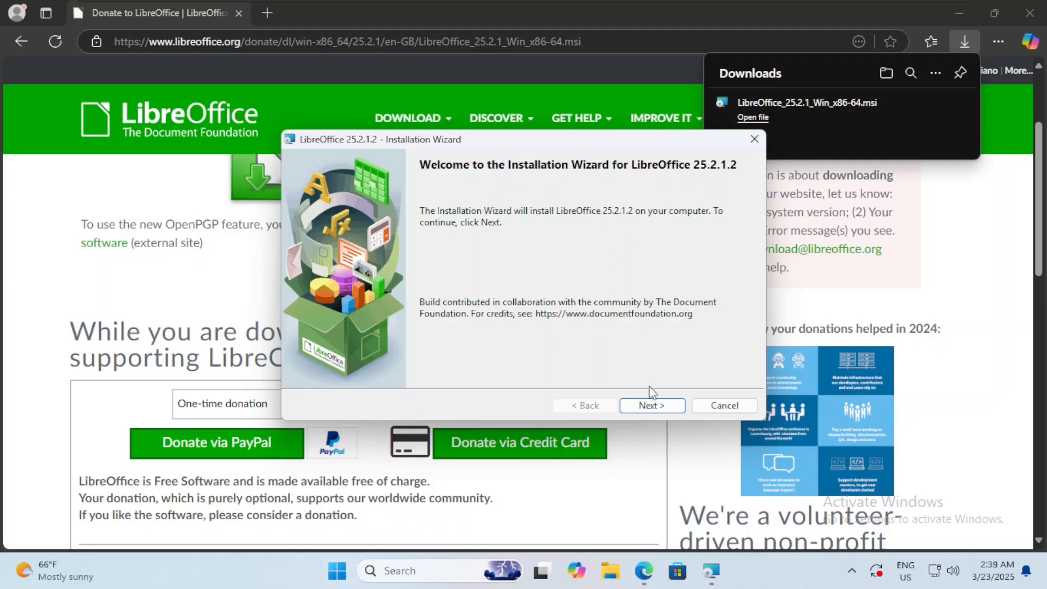
# - Install LibreOffice 25.2.1.2 with Typical setup and a desktop shortcut, approving UAC
pyautogui.click(651, 405)
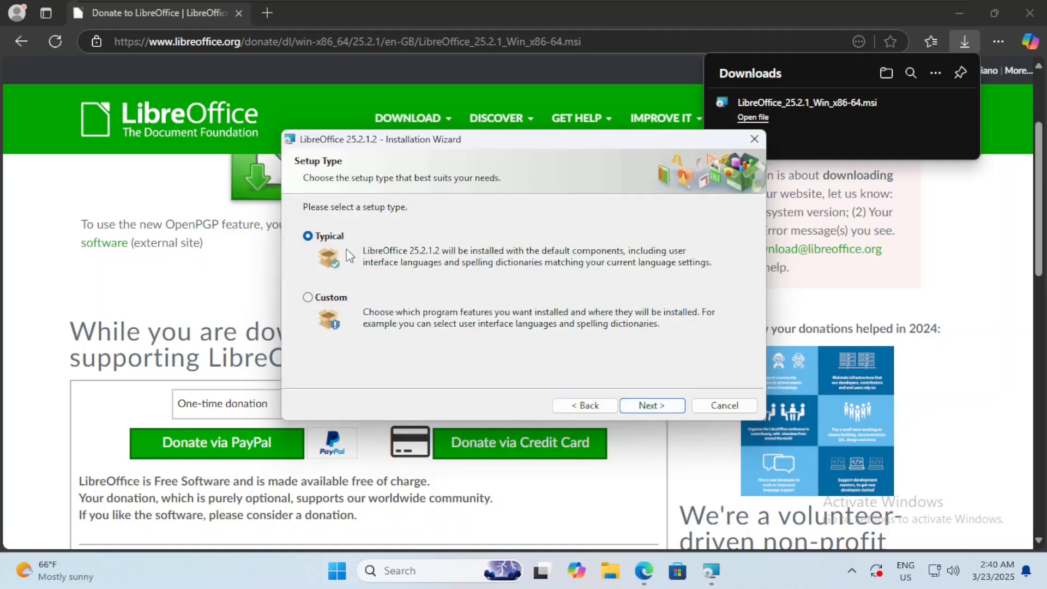
pyautogui.moveTo(653, 405)
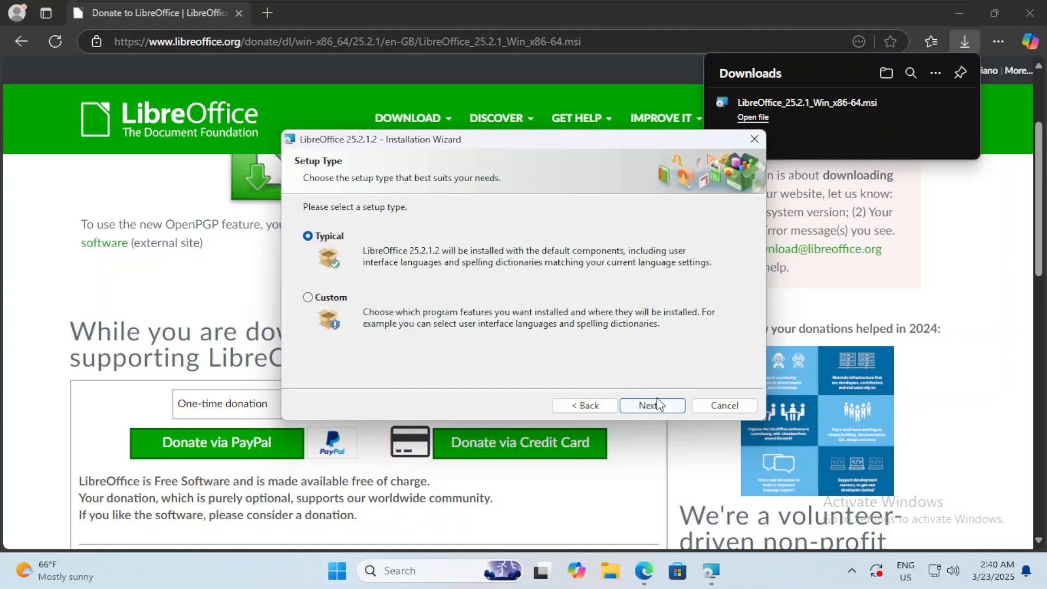
pyautogui.click(651, 405)
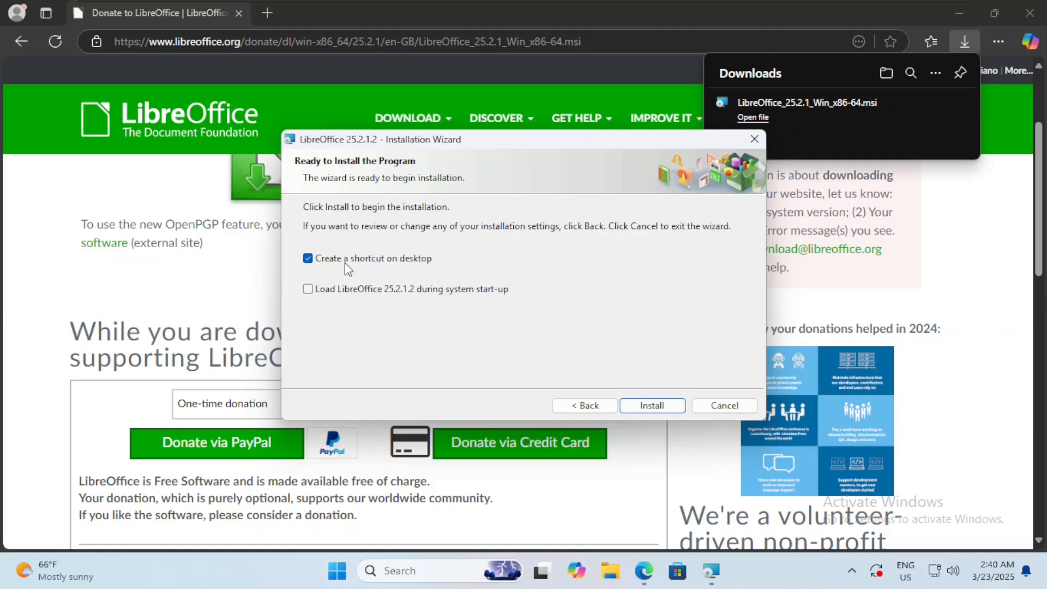
pyautogui.click(651, 405)
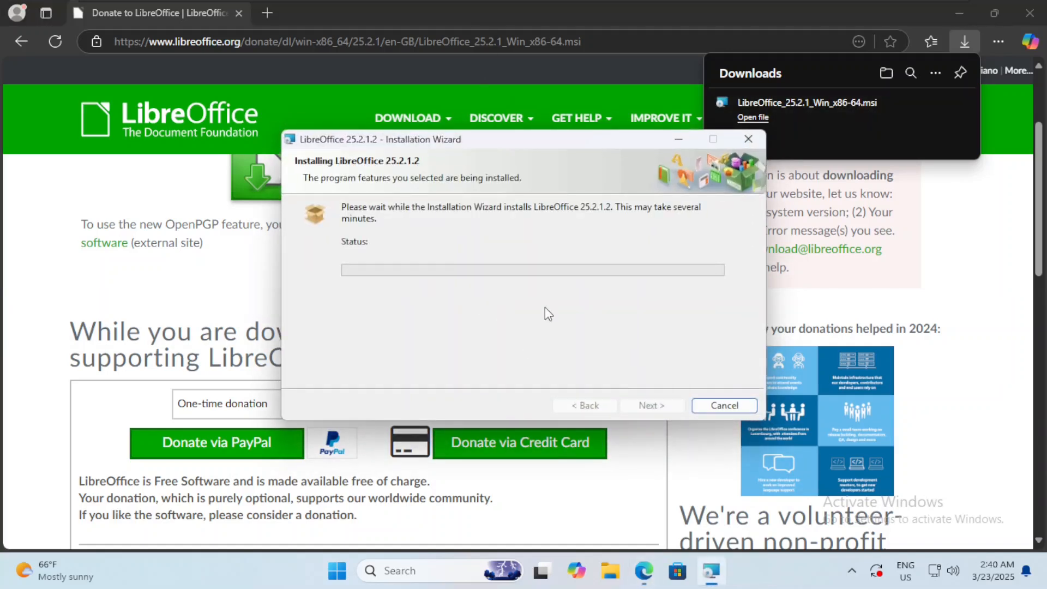
pyautogui.moveTo(544, 321)
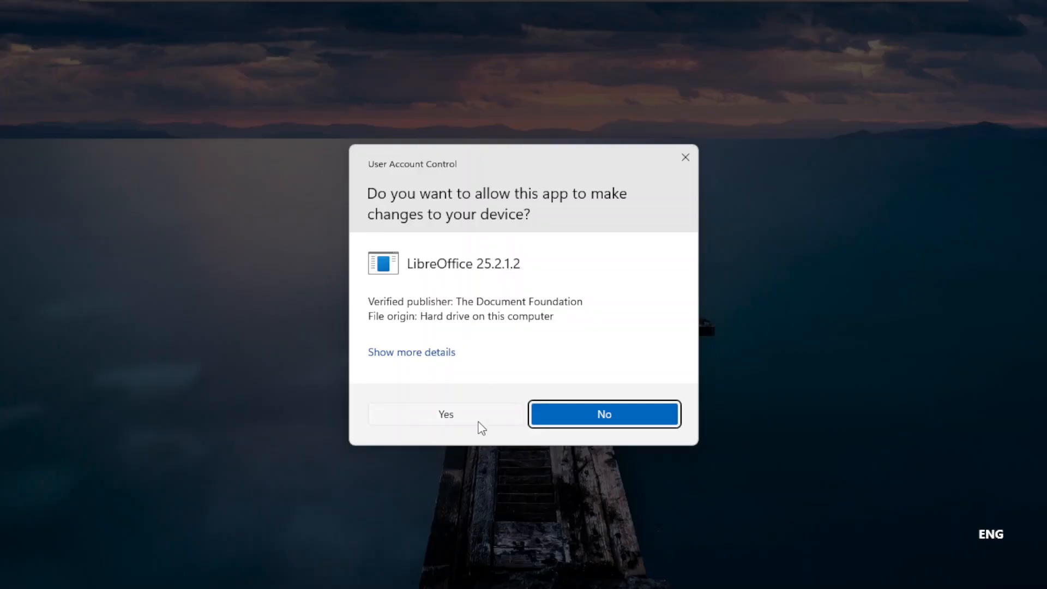
pyautogui.click(446, 414)
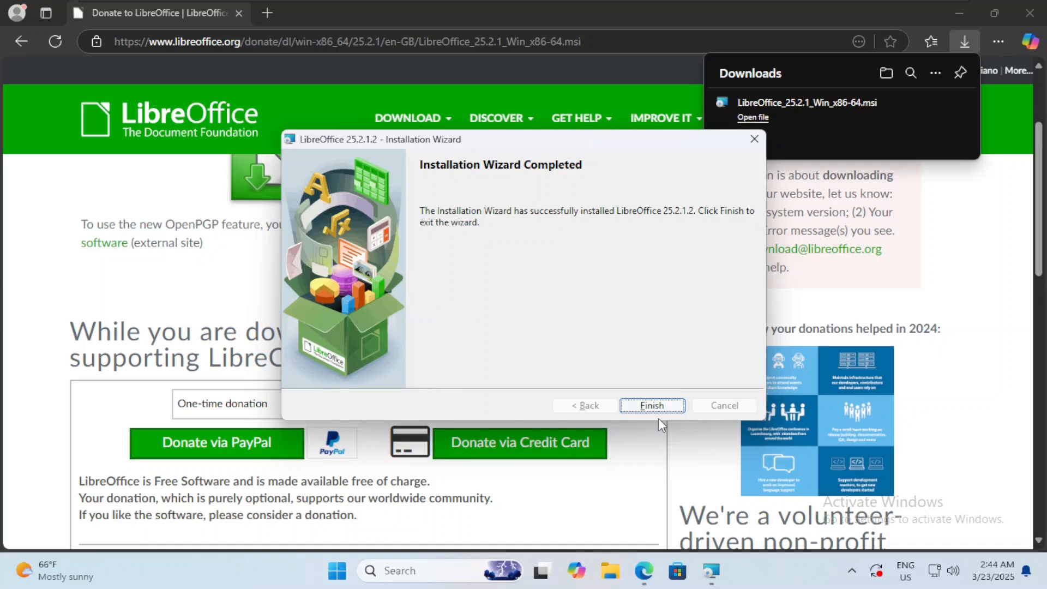
pyautogui.click(651, 406)
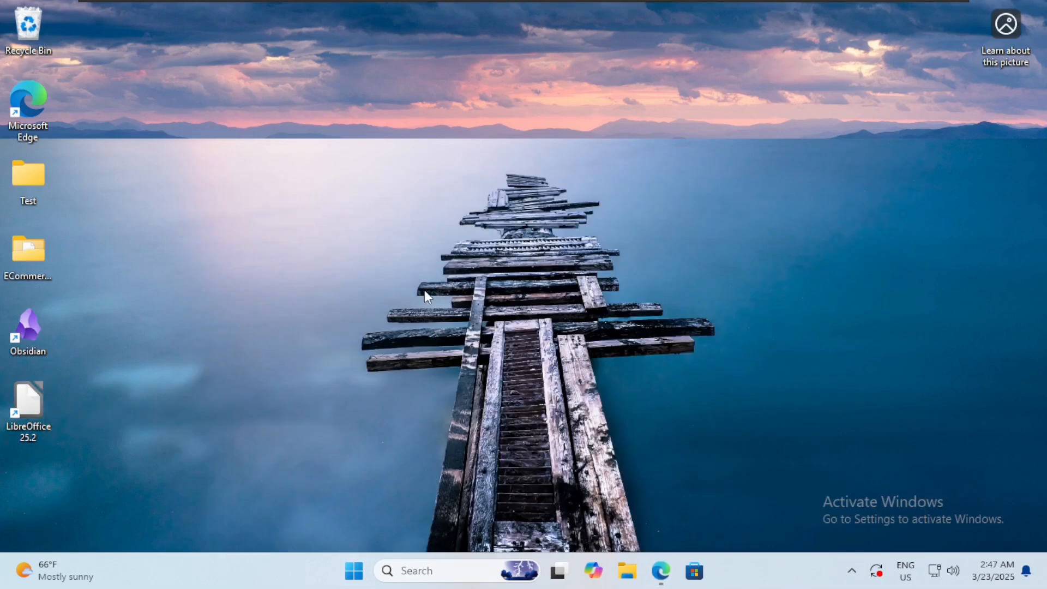
pyautogui.moveTo(96, 406)
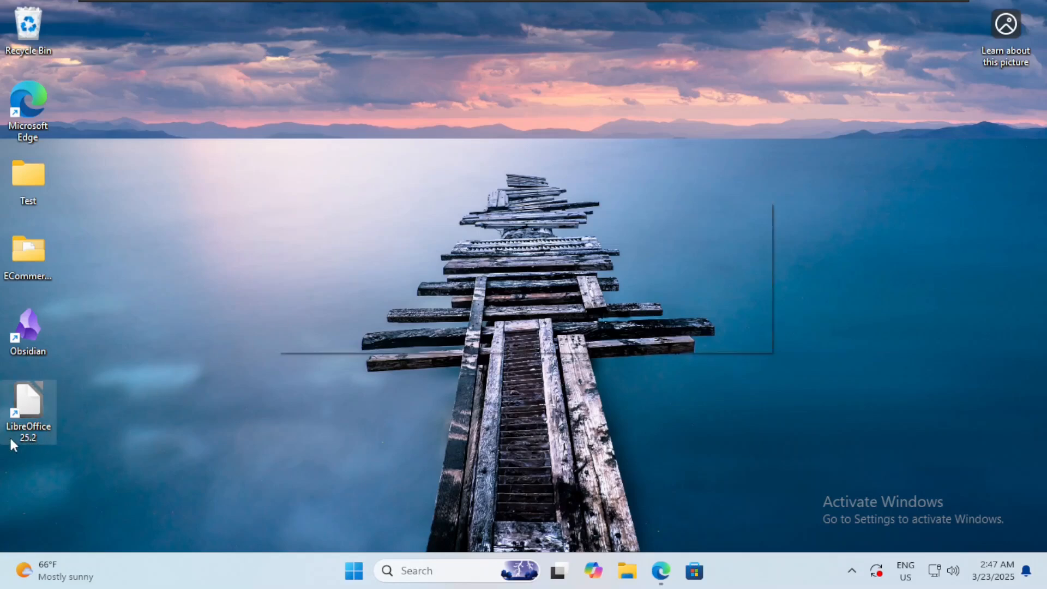
# - Launch LibreOffice 25.2 from its desktop shortcut and start a blank Writer document
pyautogui.doubleClick(28, 407)
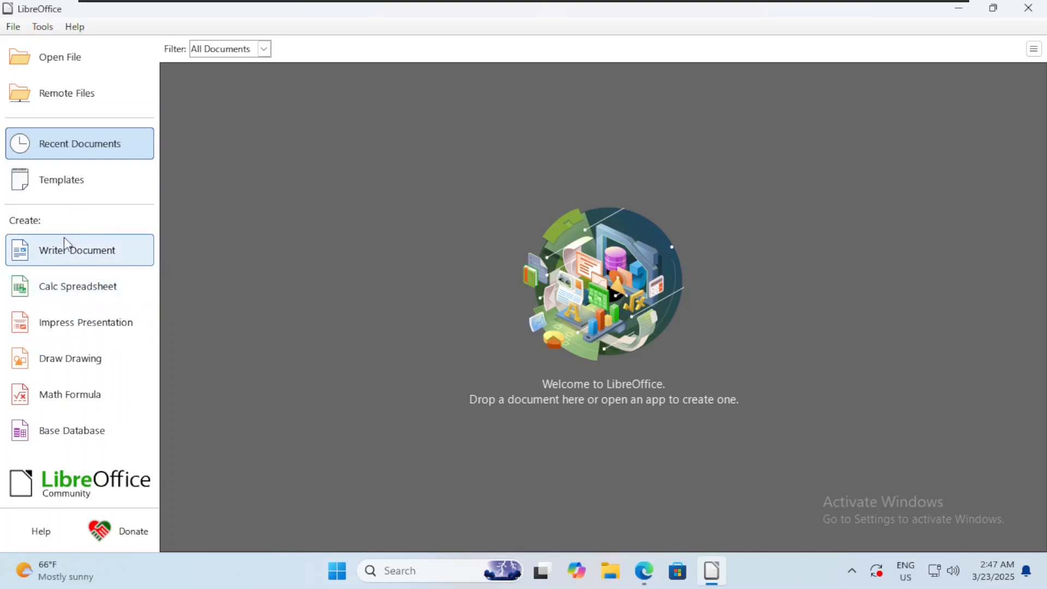
pyautogui.click(78, 250)
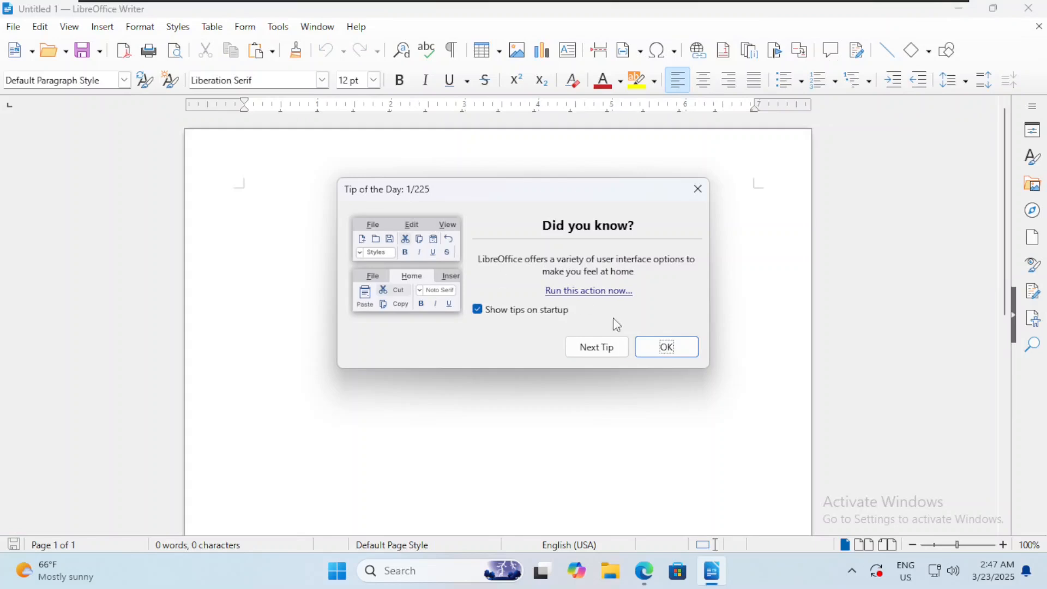
# - Close the Tip of the Day and type 'Hello world!' on the page
pyautogui.click(666, 347)
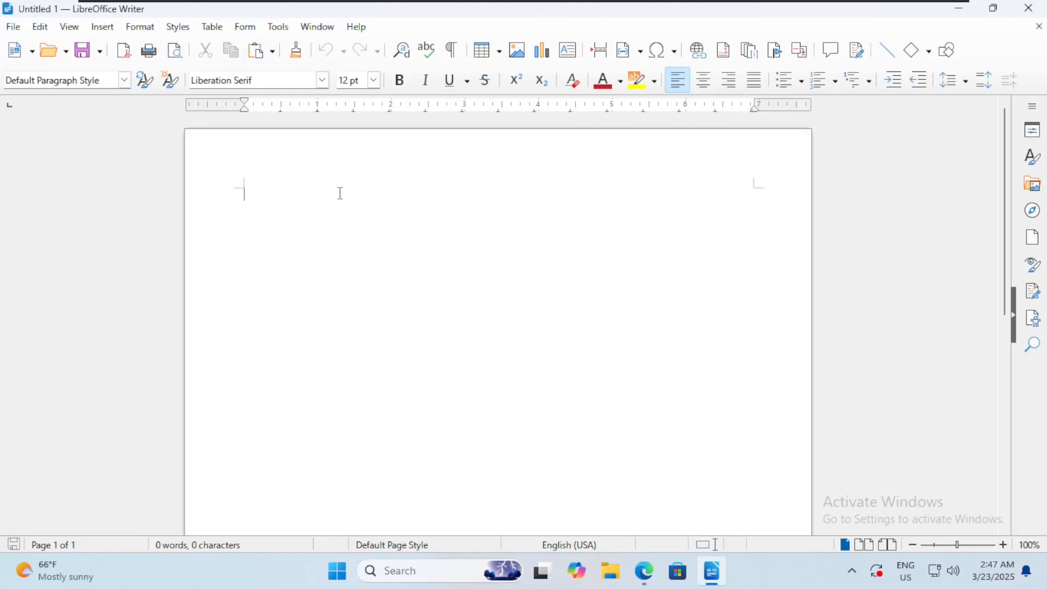
pyautogui.write('he')
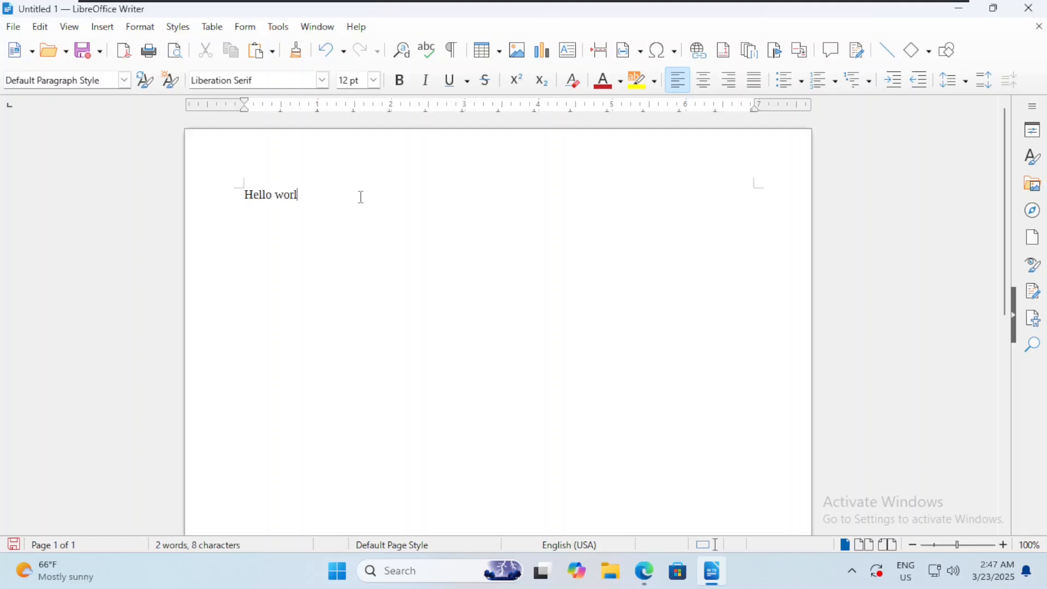
pyautogui.write('d!')
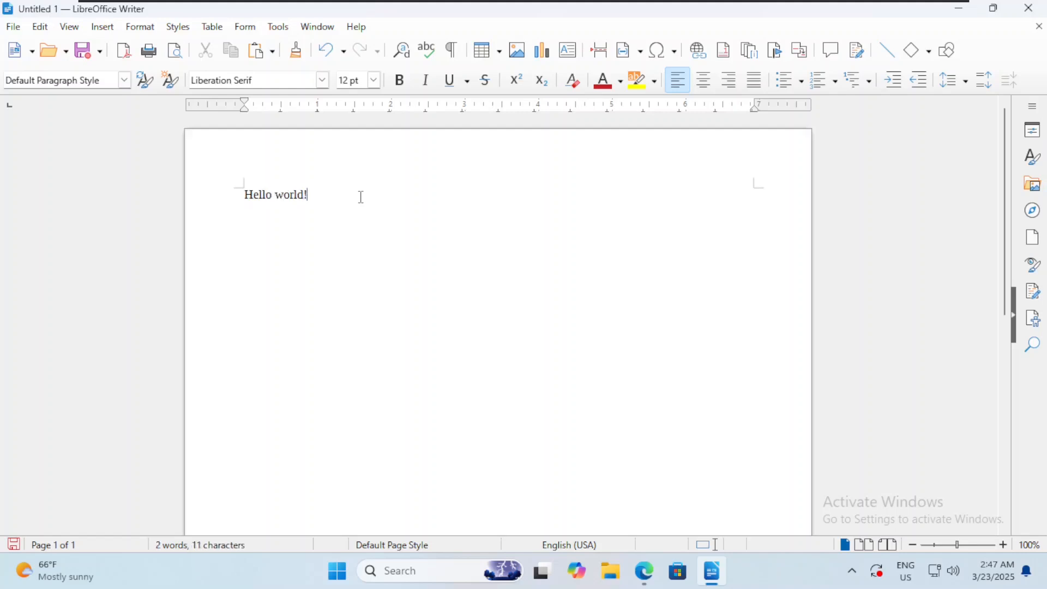